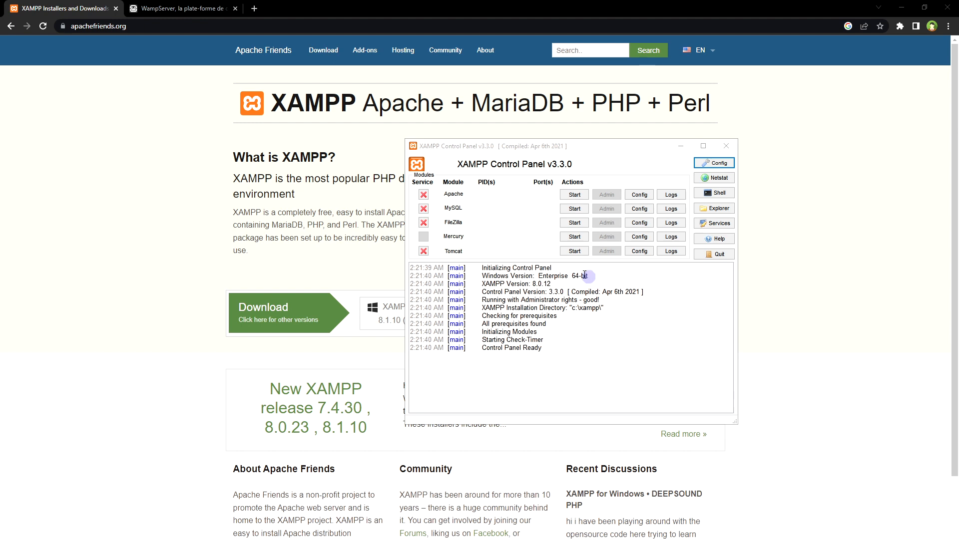
# Move the control panel window, then start Apache (ports 80/443) and MySQL
pyautogui.moveTo(562, 146); pyautogui.dragTo(593, 152)
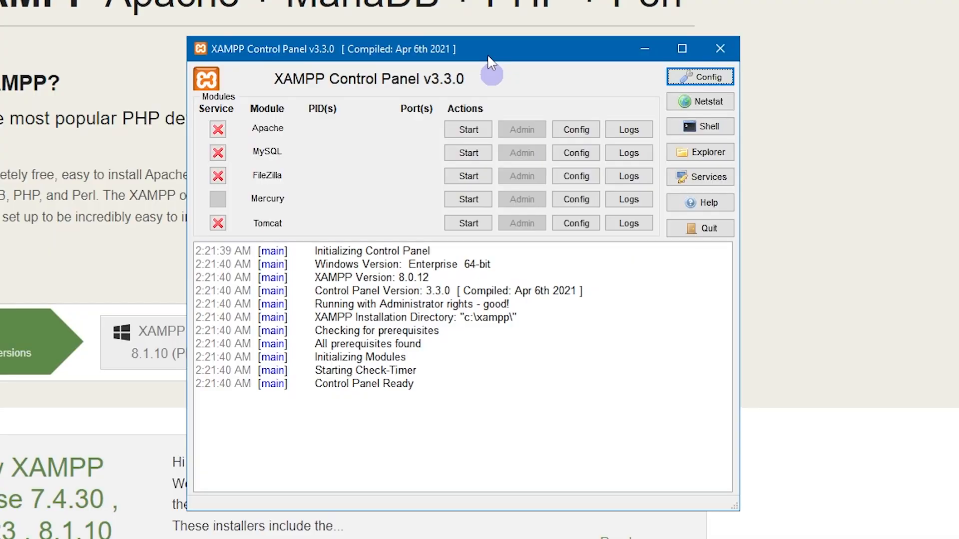
pyautogui.moveTo(235, 140)
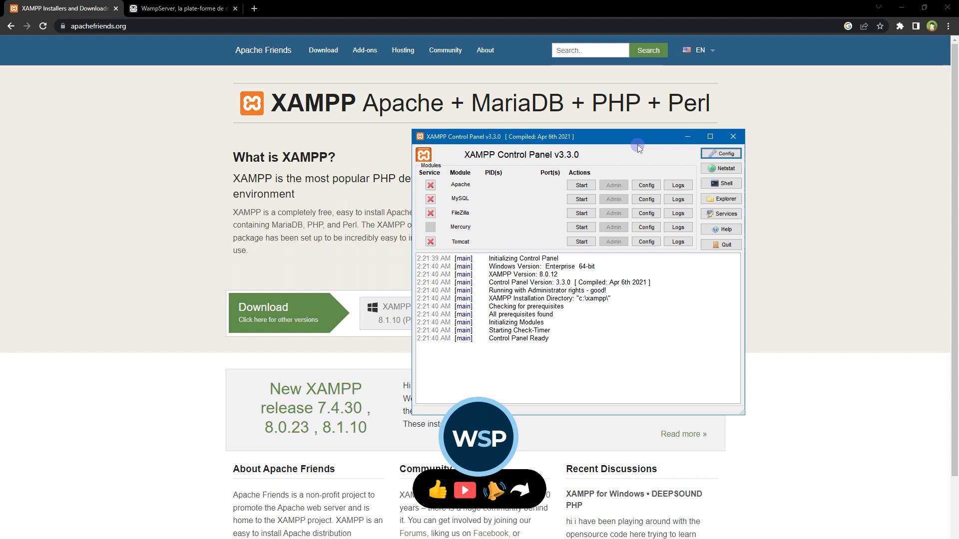
pyautogui.moveTo(582, 201)
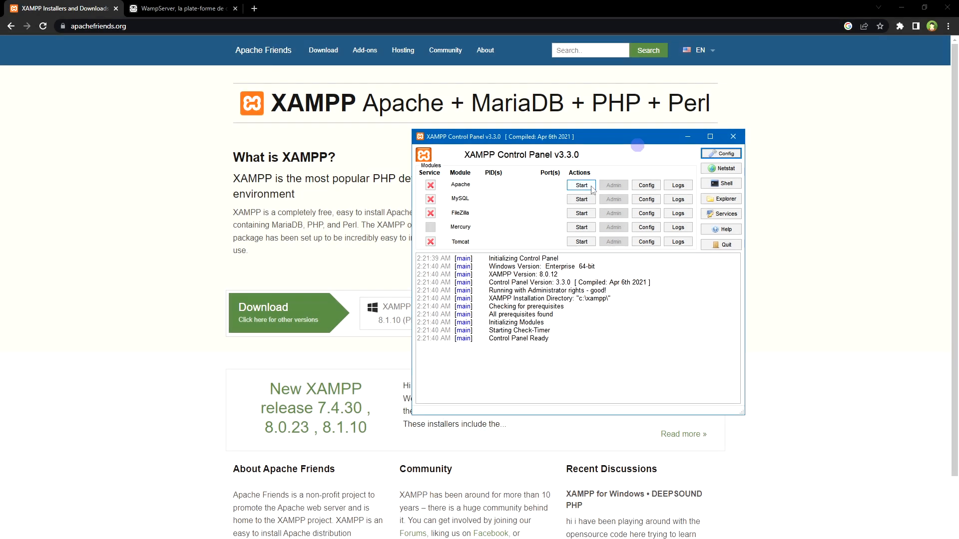
pyautogui.click(581, 185)
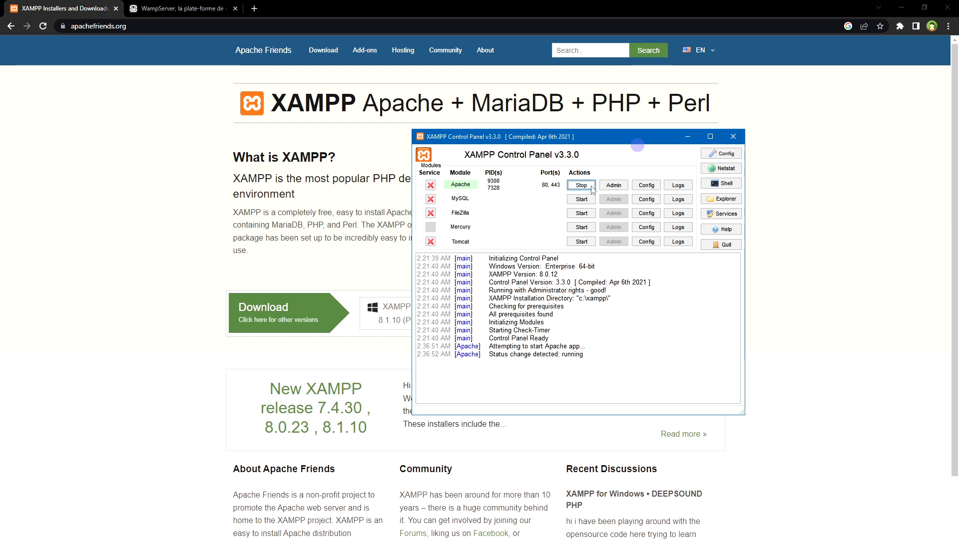
pyautogui.moveTo(593, 202)
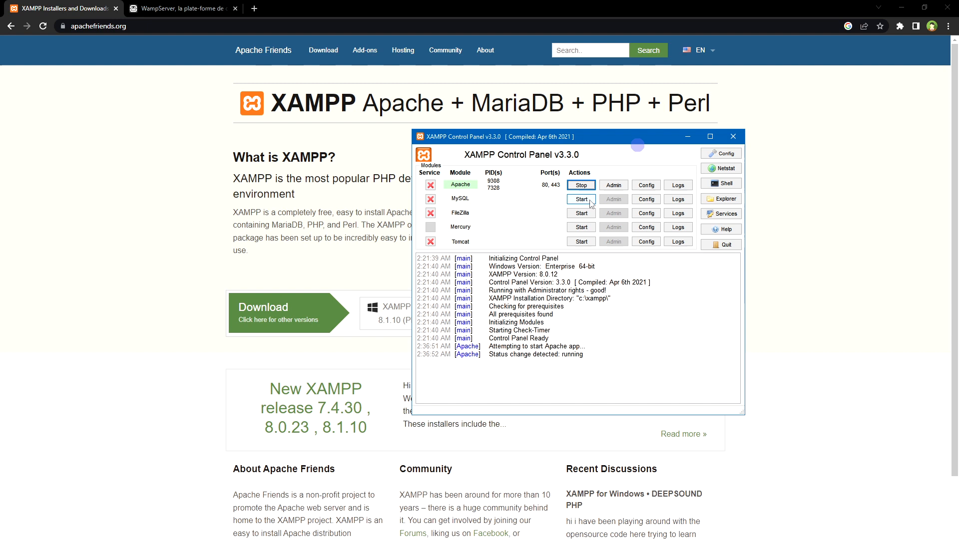
pyautogui.click(581, 199)
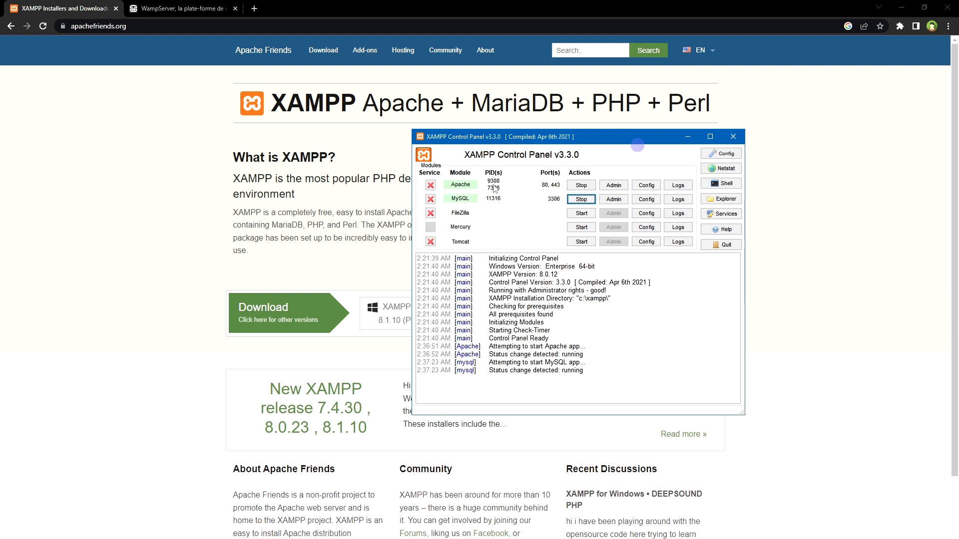
# Confirm MySQL is running on port 3306, then switch to the WampServer website tab
pyautogui.click(581, 199)
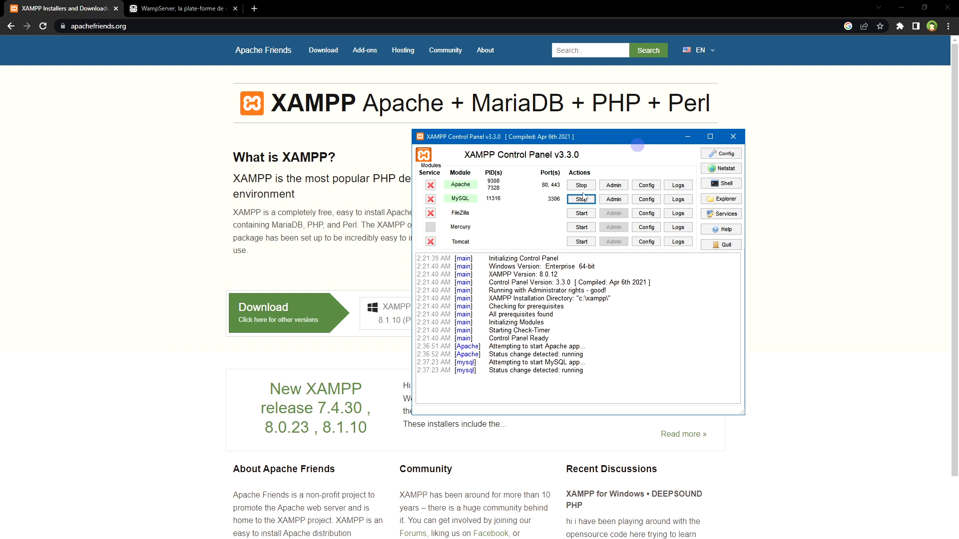
pyautogui.click(581, 199)
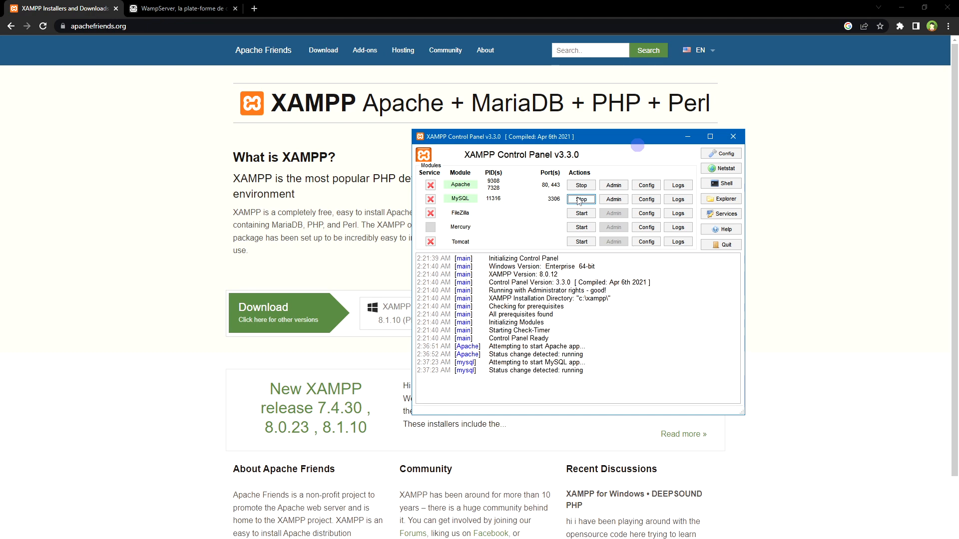
pyautogui.click(180, 8)
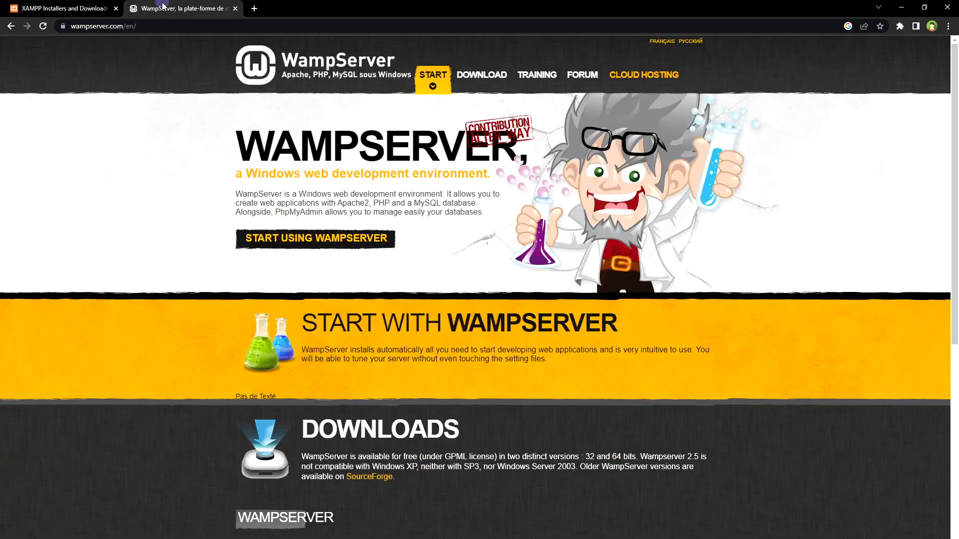